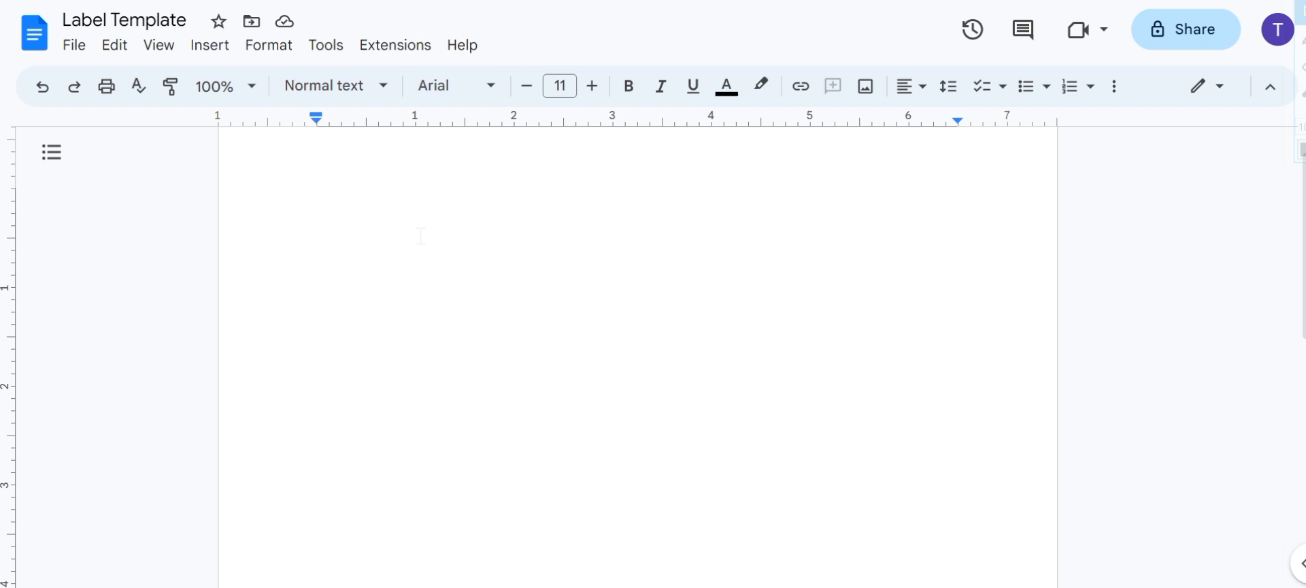
mouse_move(87, 38)
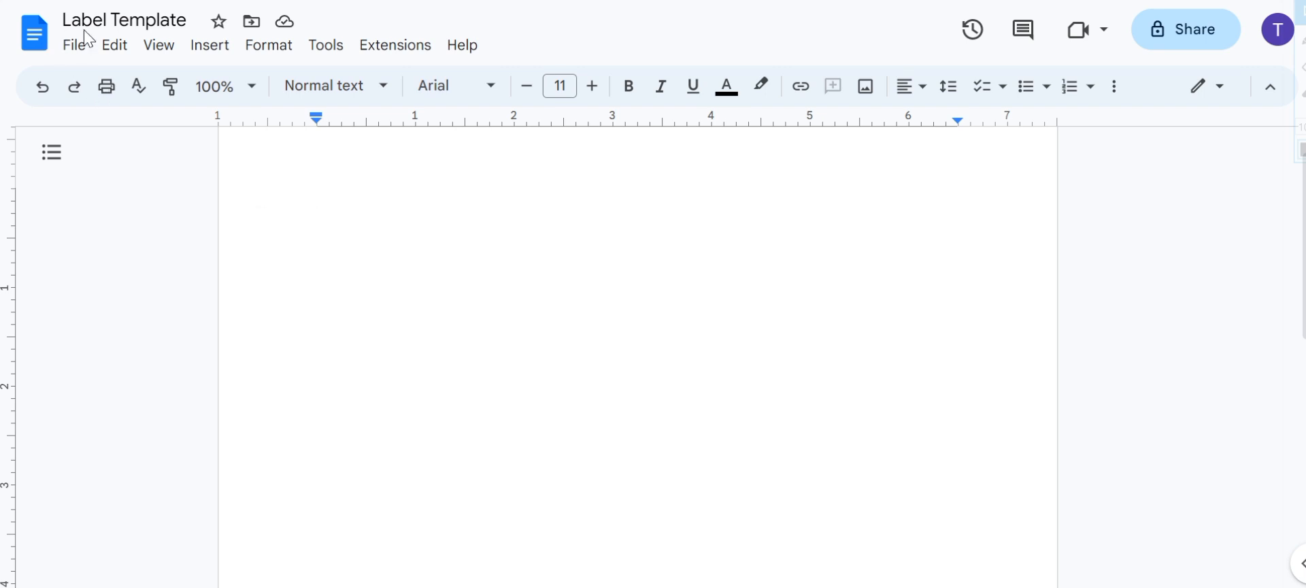
mouse_move(218, 134)
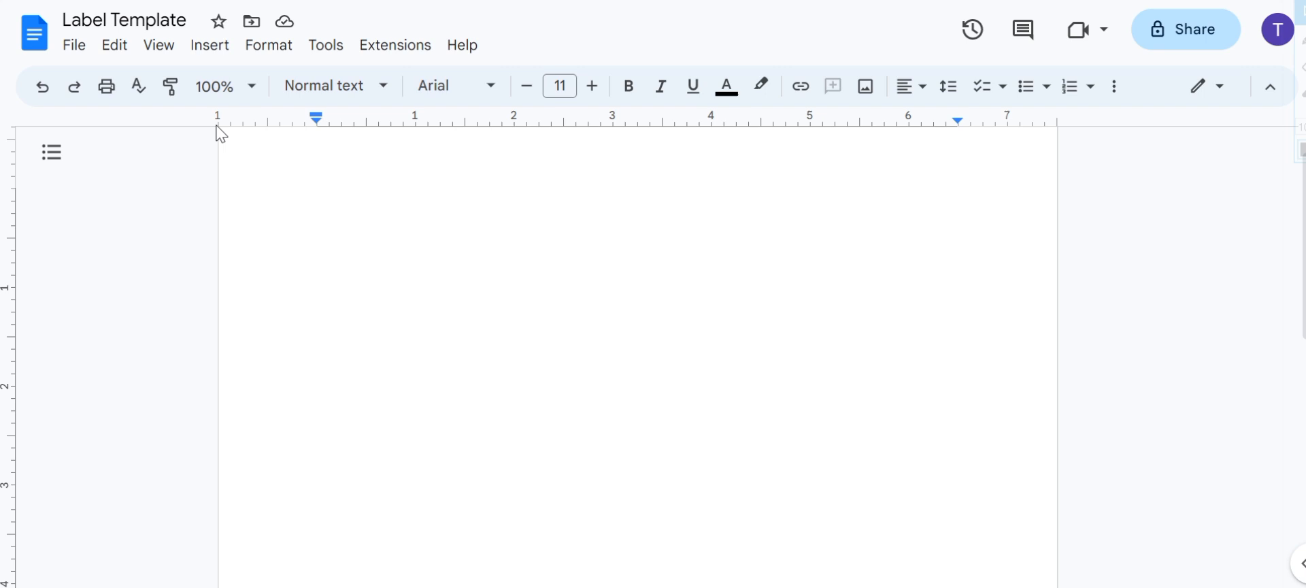
Step: Insert an empty 4 by 4 table on the blank Label Template page
click(209, 45)
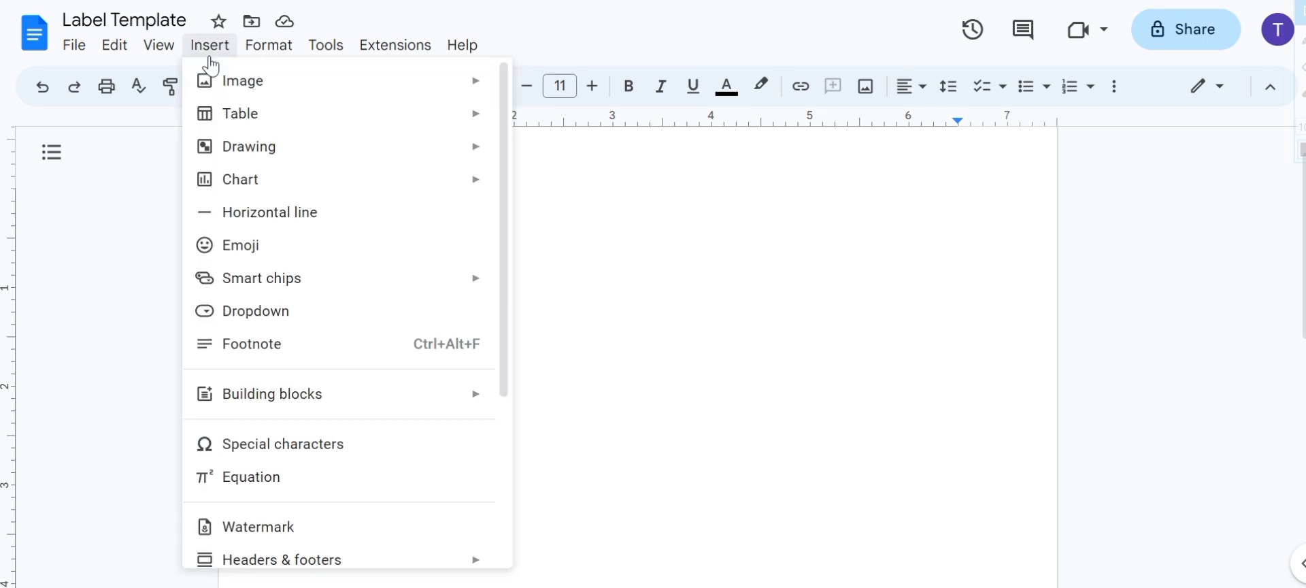
mouse_move(241, 112)
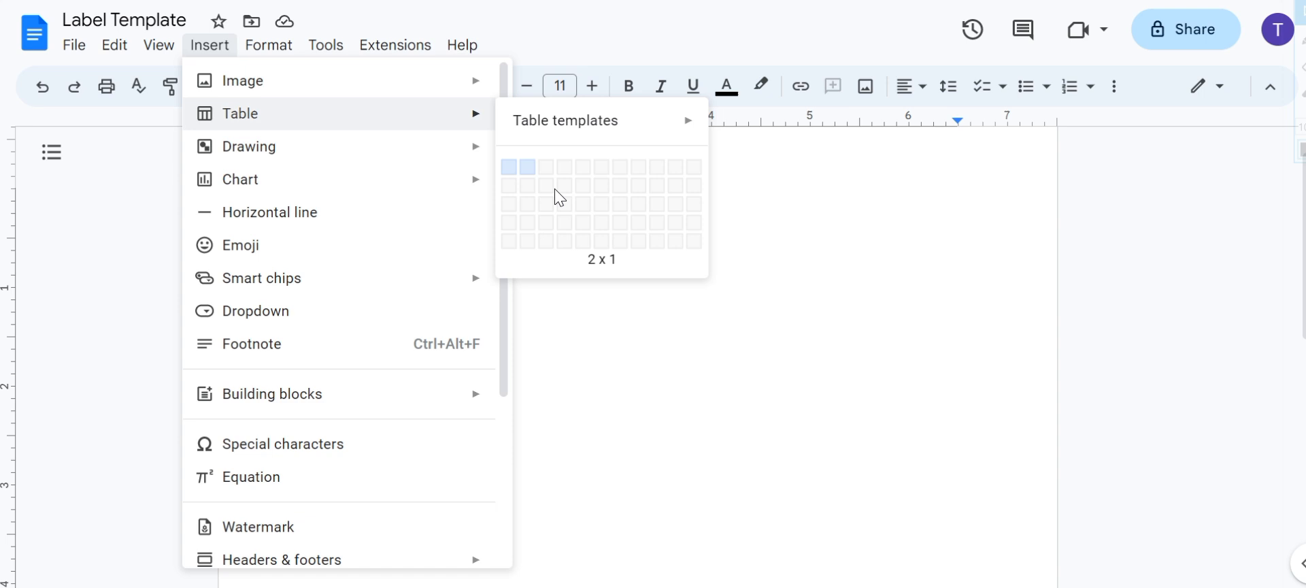
mouse_move(569, 230)
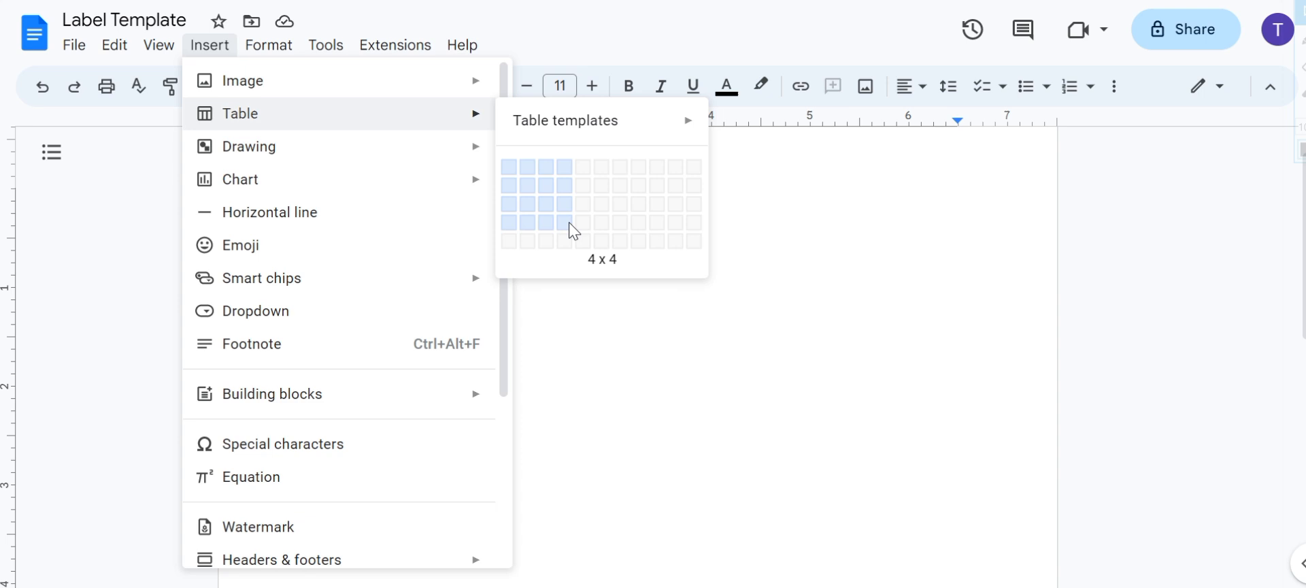
mouse_move(570, 234)
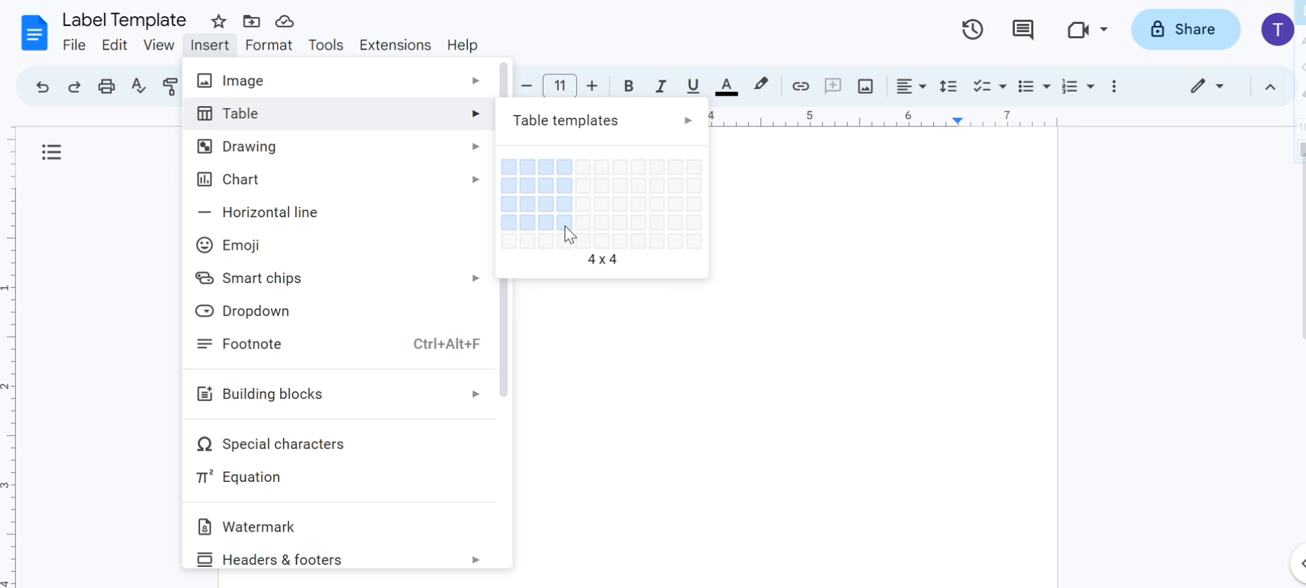
click(561, 230)
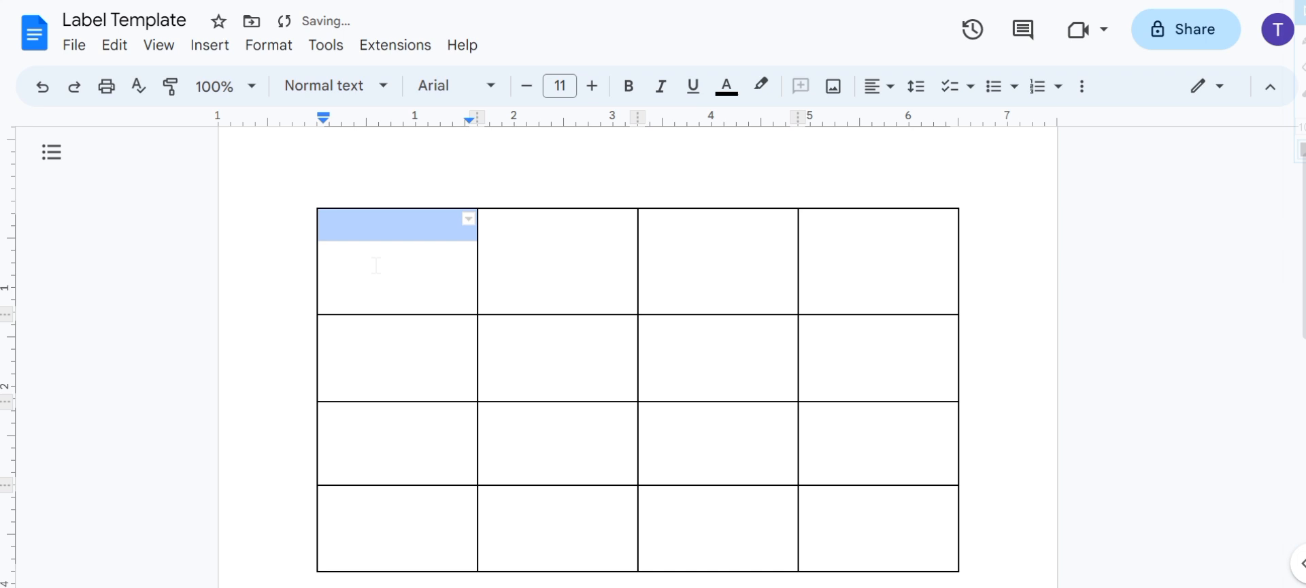
Step: Enter 'Label' in the first cell and select it for copying into all sixteen cells
text(L)
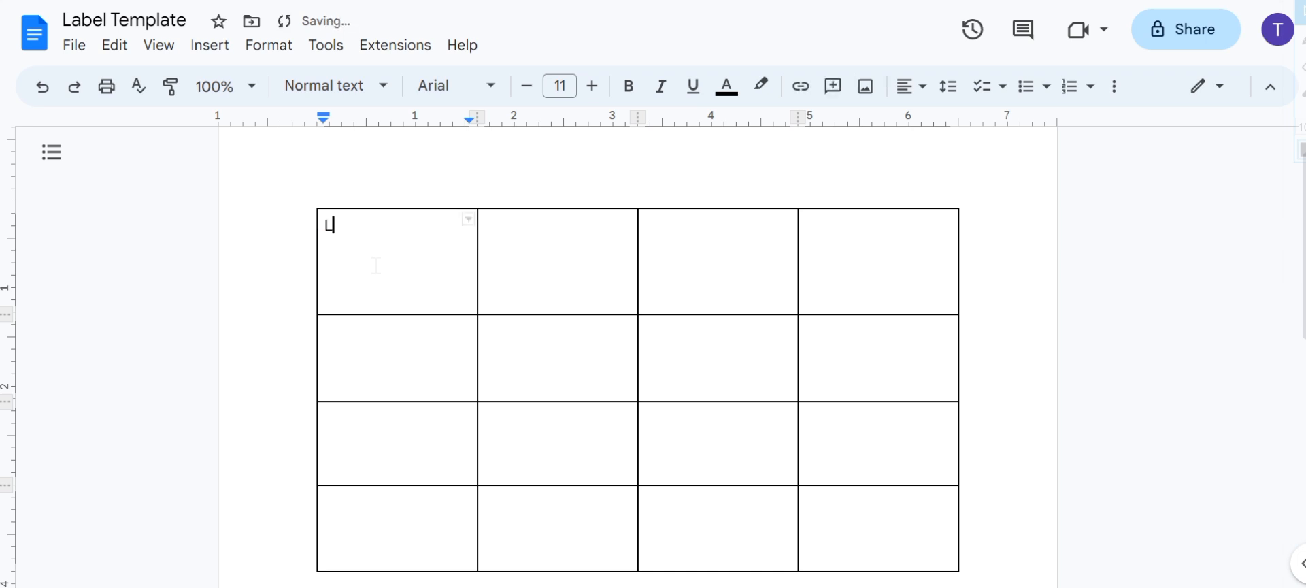
text(abel)
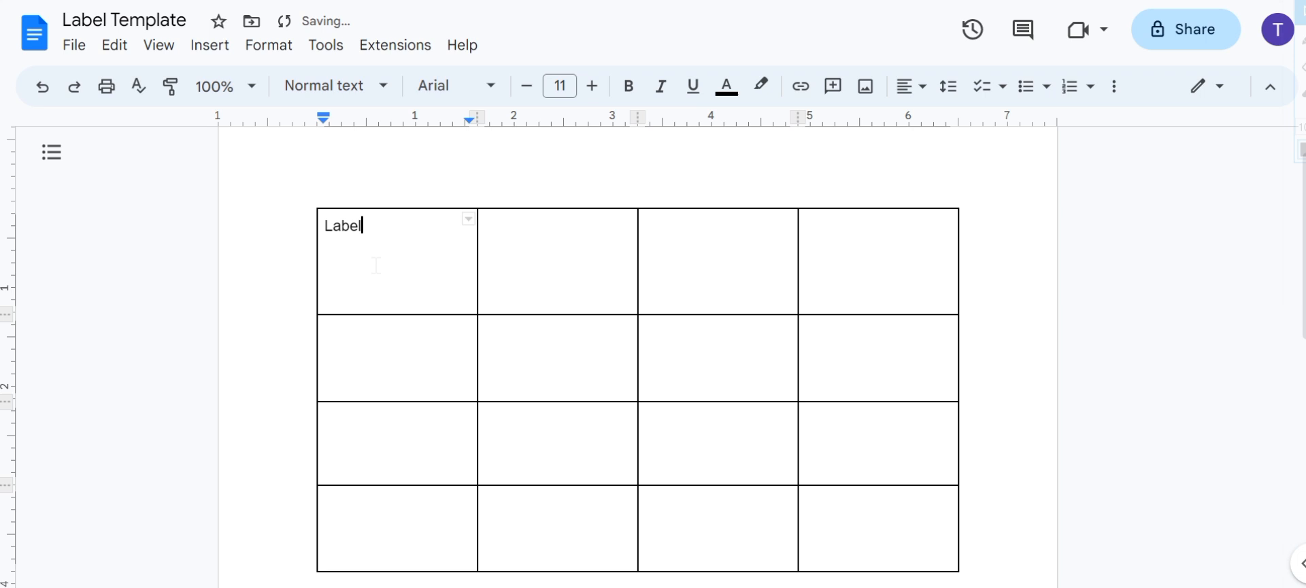
double_click(342, 226)
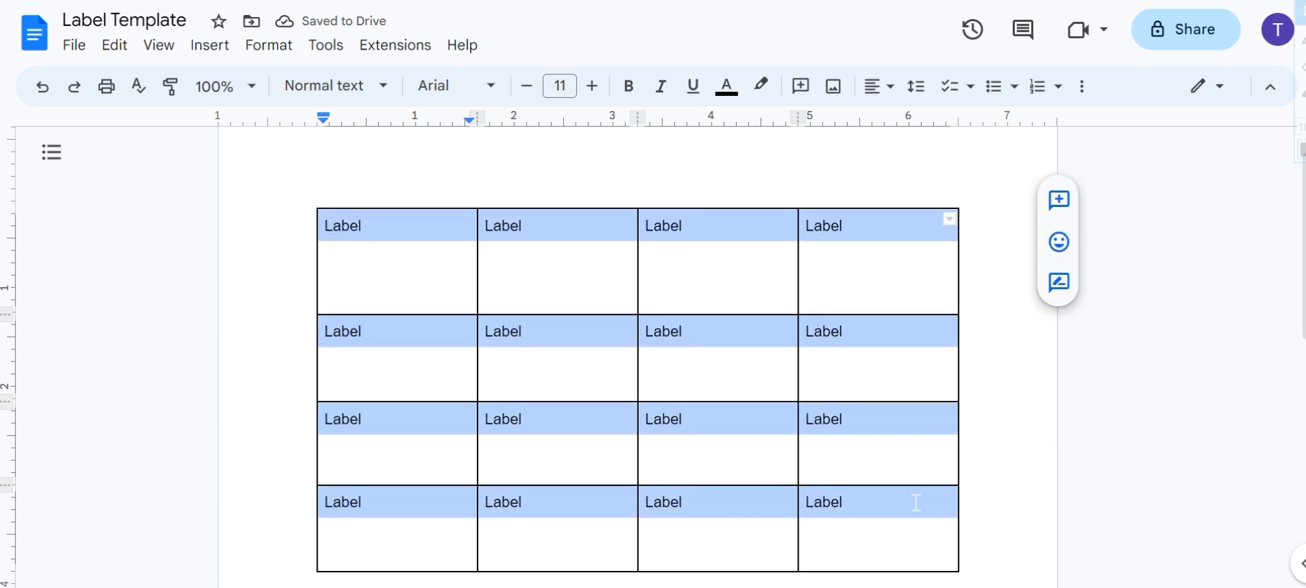
Step: Center the Label text in every cell and add space before the paragraph
click(873, 86)
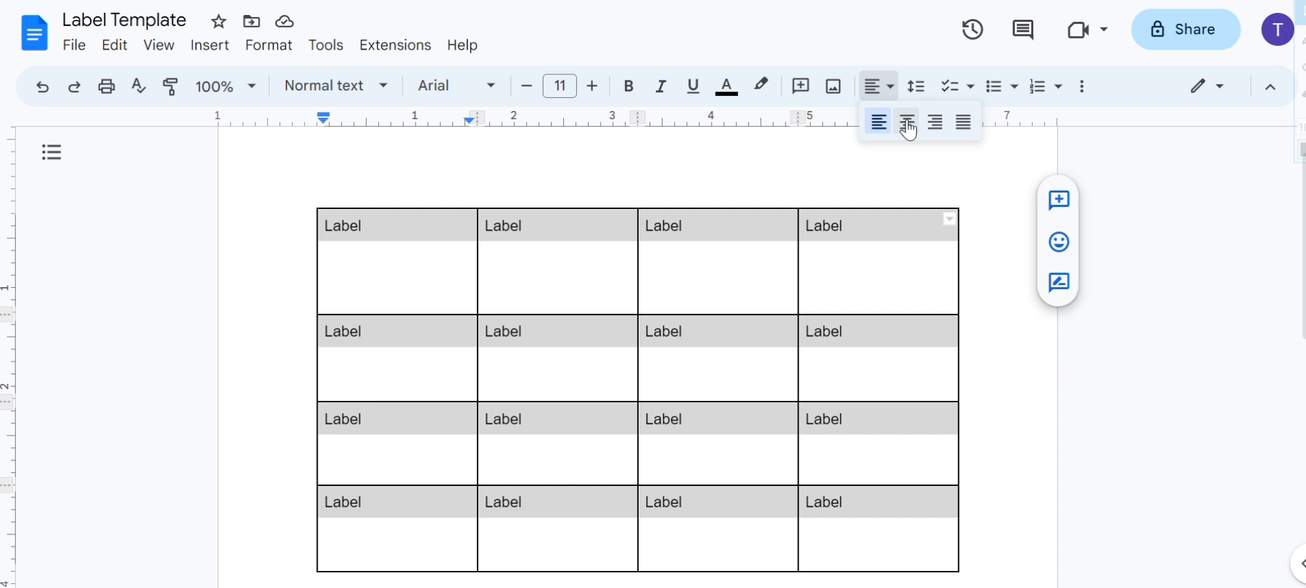
click(906, 121)
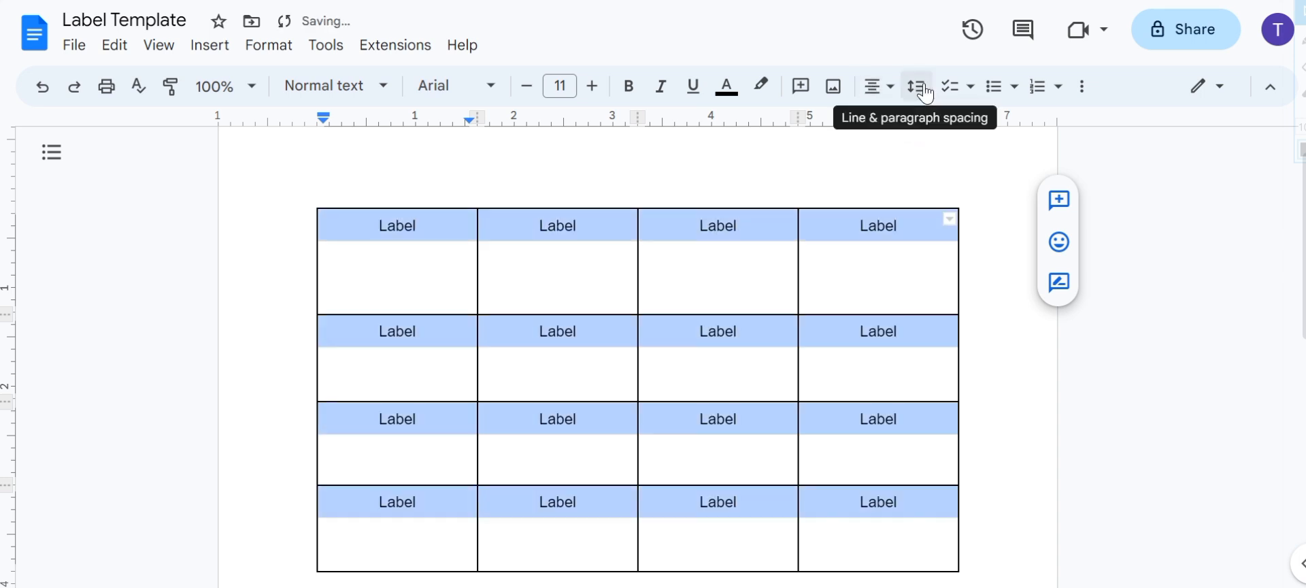
click(915, 85)
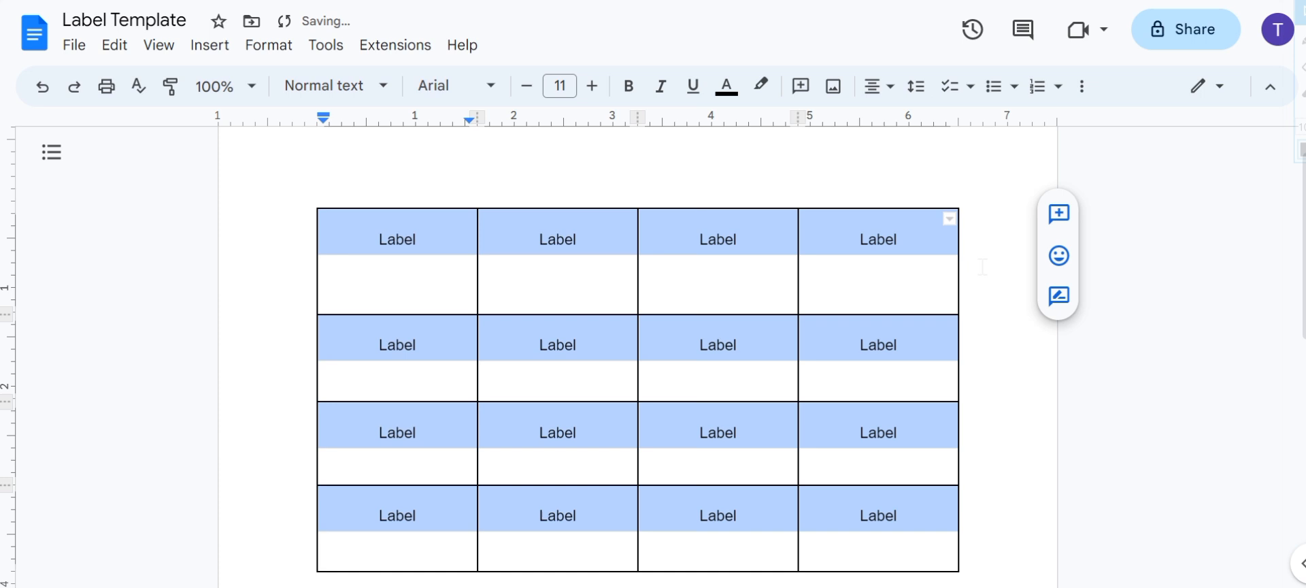
mouse_move(1074, 108)
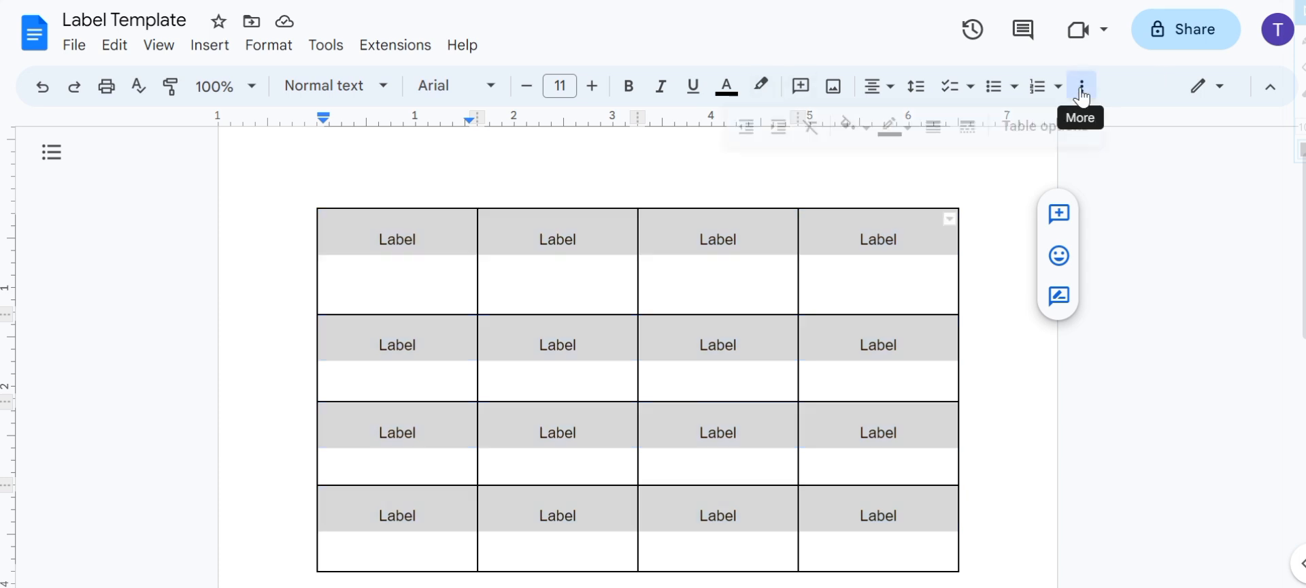
Step: Give all table cells a light blue background colour
click(848, 127)
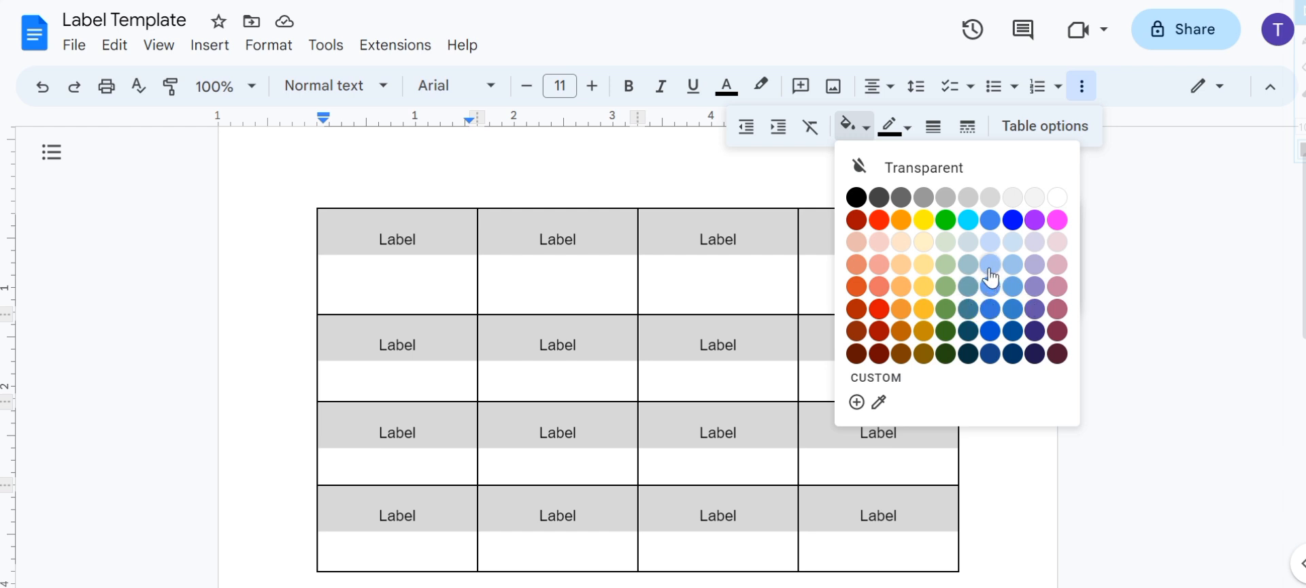
click(989, 274)
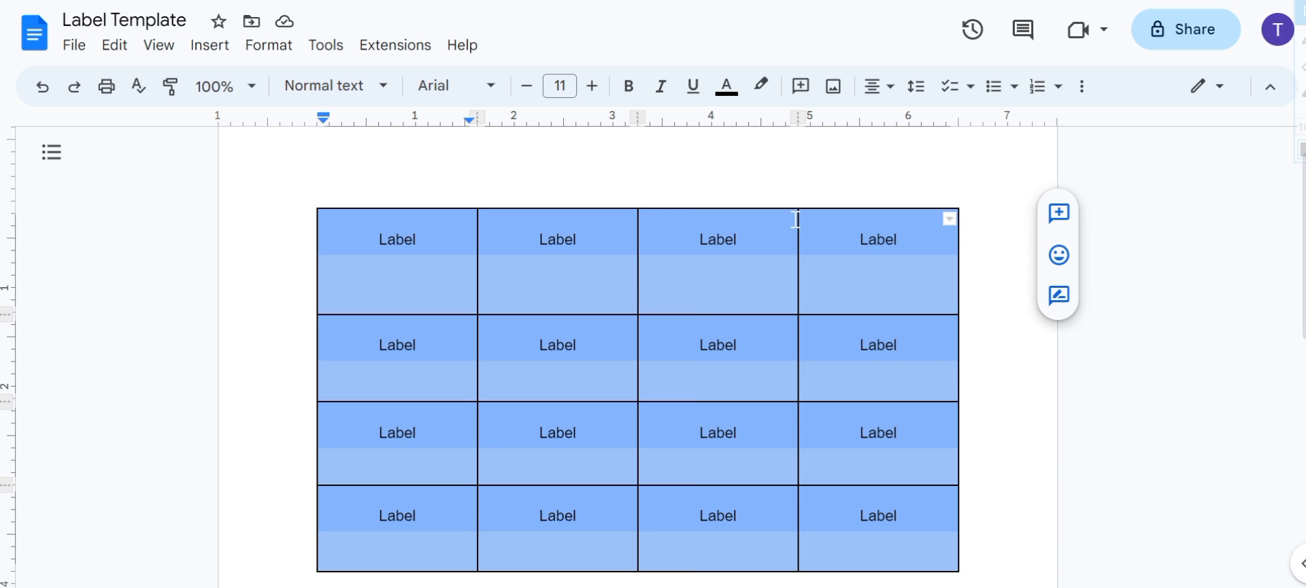
click(628, 86)
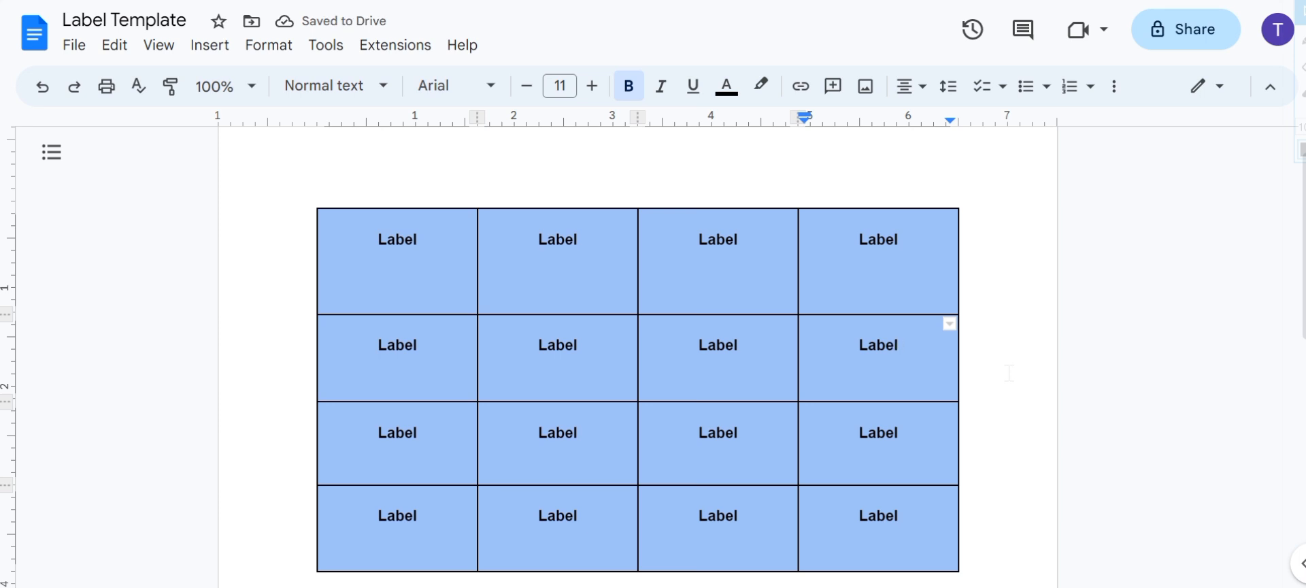
Step: Make the labels bold and rename the first cell to 'Label 1'
scroll(down, 3)
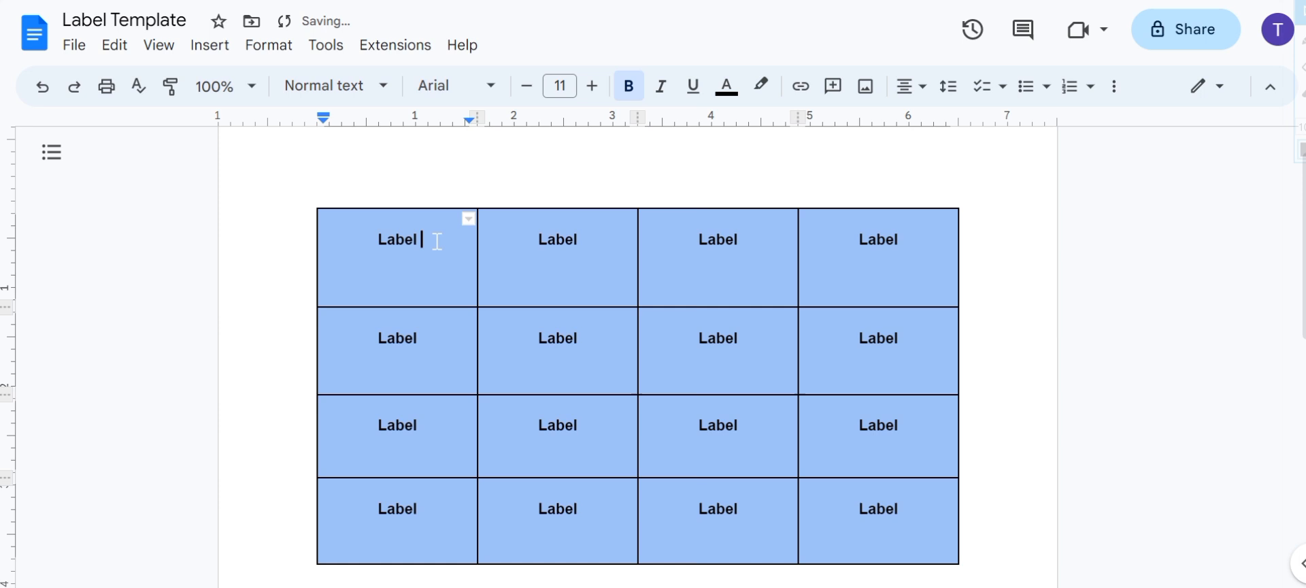
text(1)
click(558, 257)
text( 2)
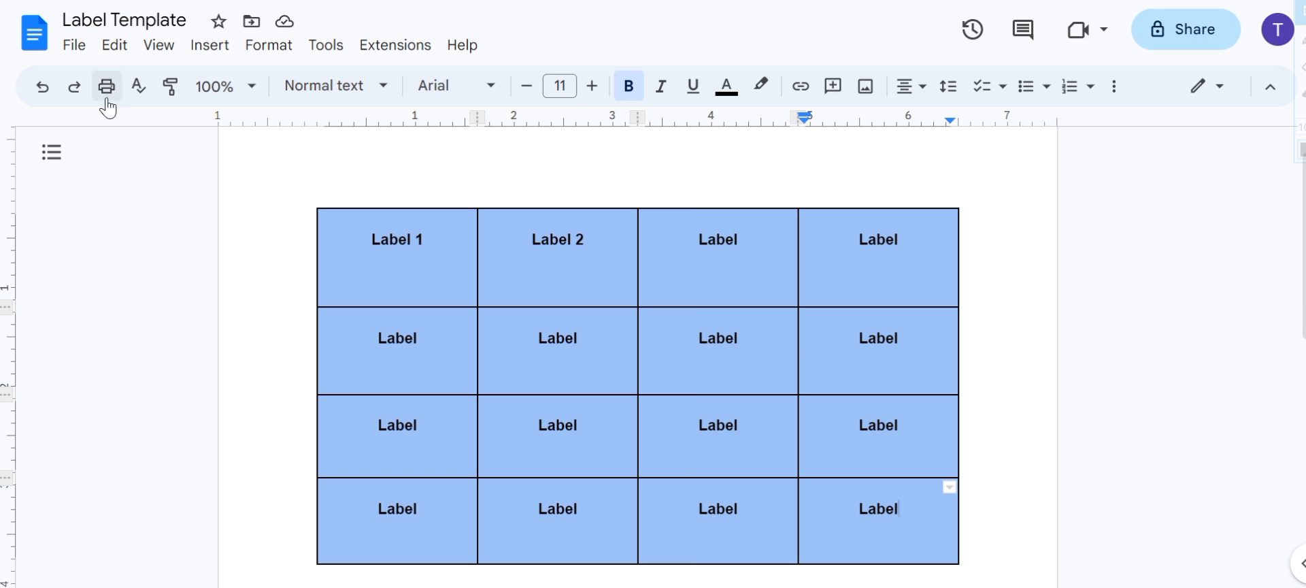
mouse_move(106, 86)
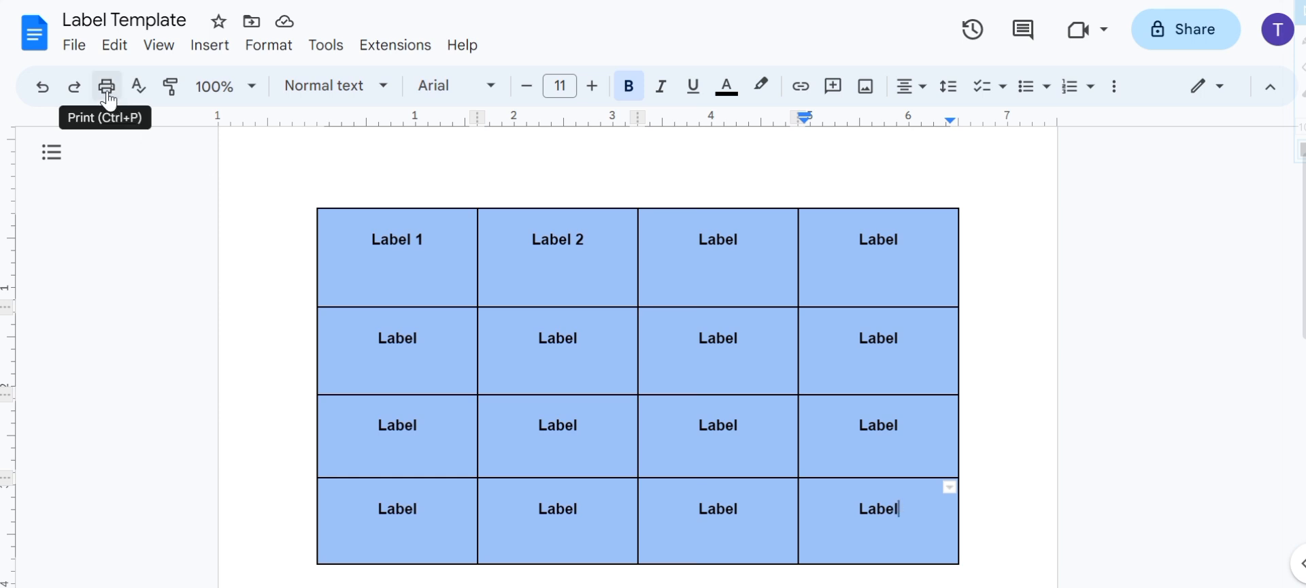
click(106, 86)
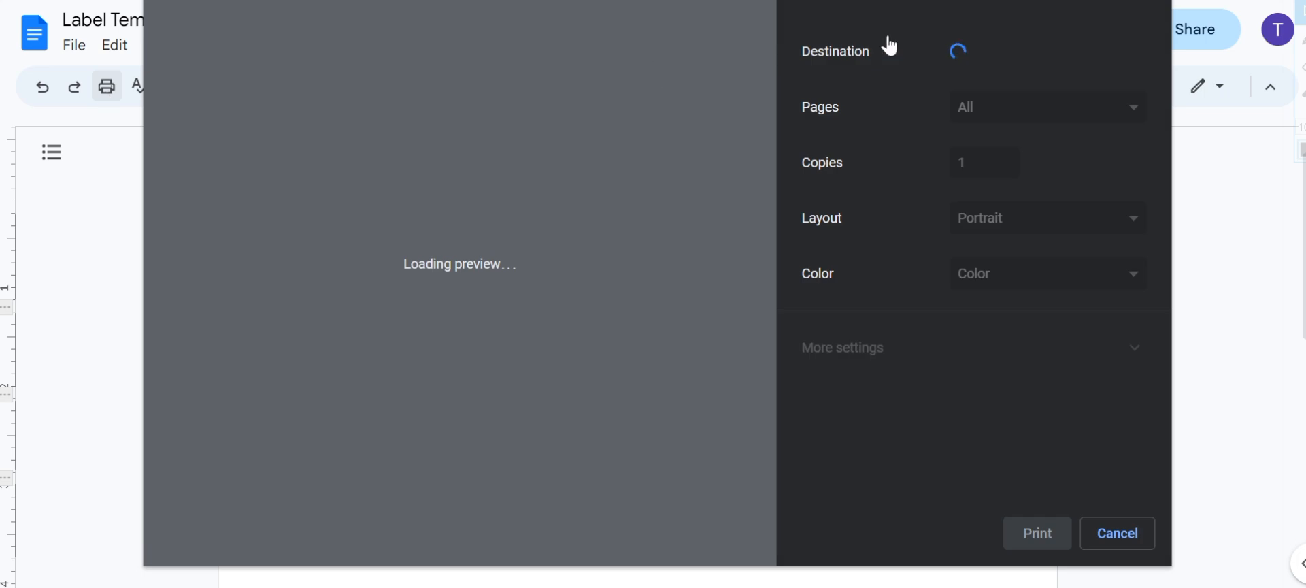
click(1047, 50)
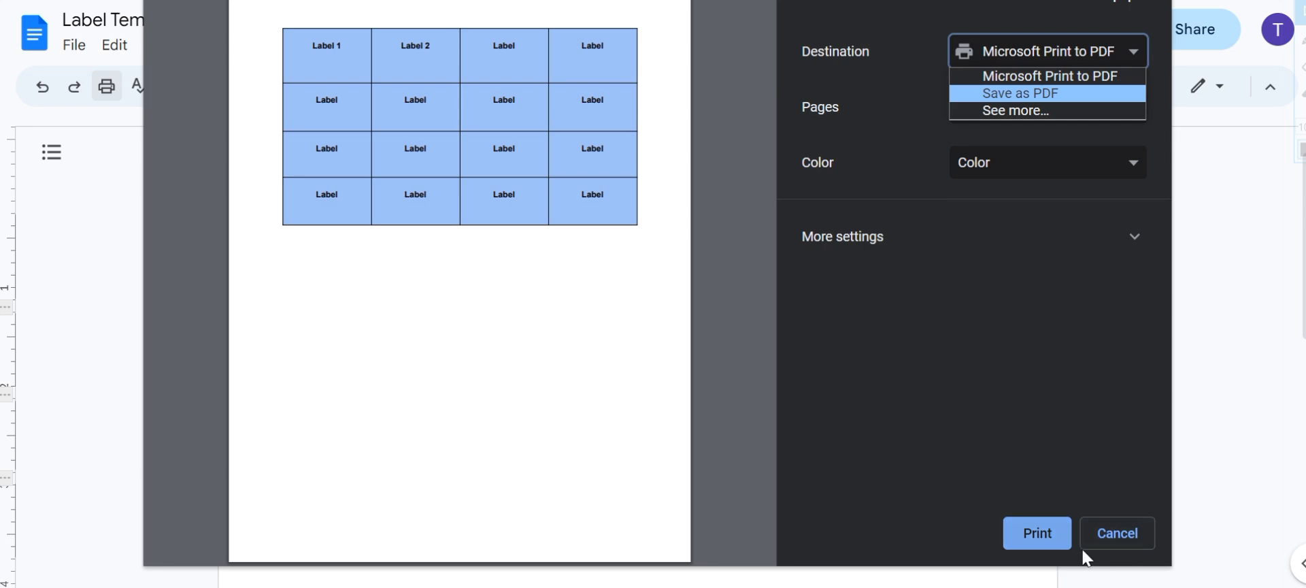
click(1116, 533)
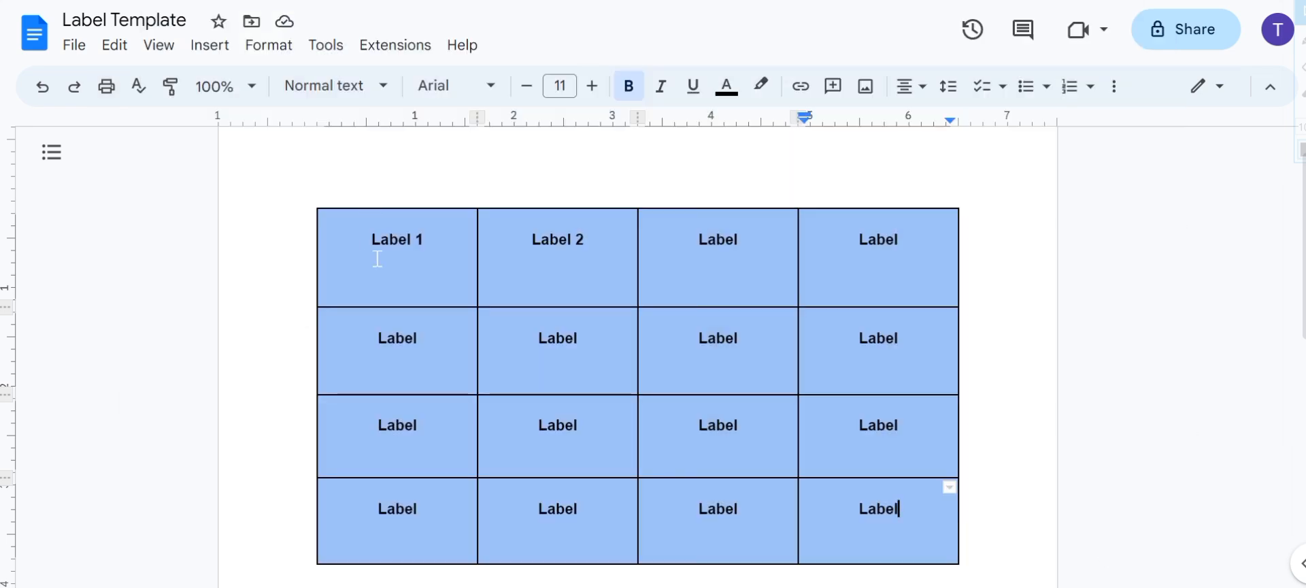